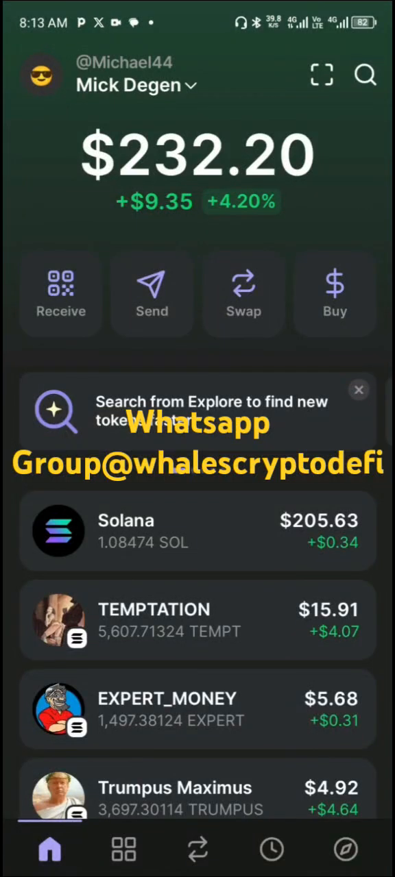
Step: Show the wallet's Explore page with recent sites and trending tokens
left_click(346, 850)
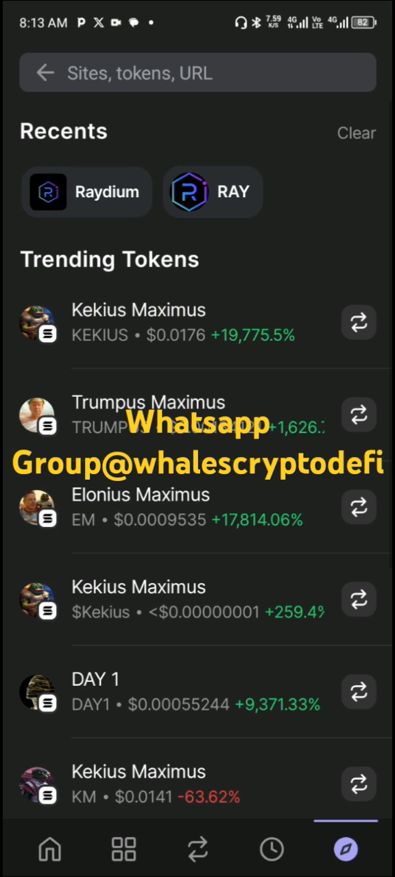
Step: Load Raydium's swap page with SOL to $EXPERT, acknowledging the unlisted token warning
left_click(86, 192)
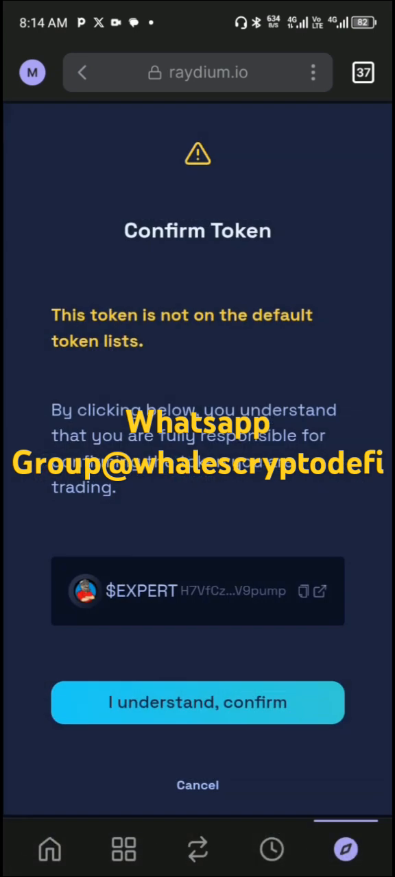
left_click(197, 702)
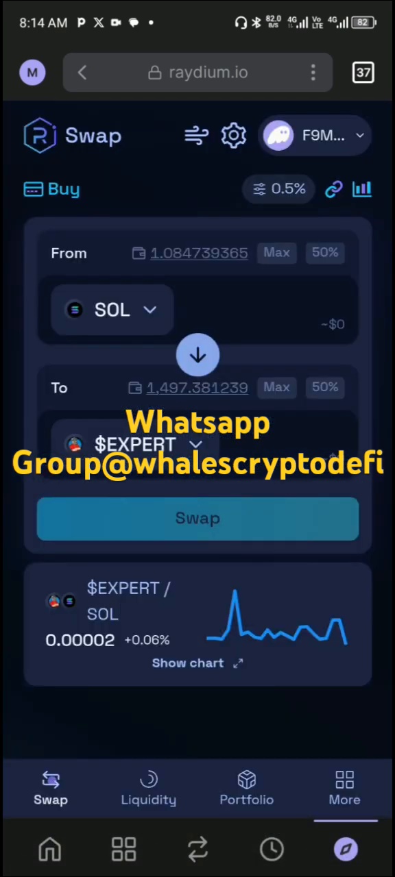